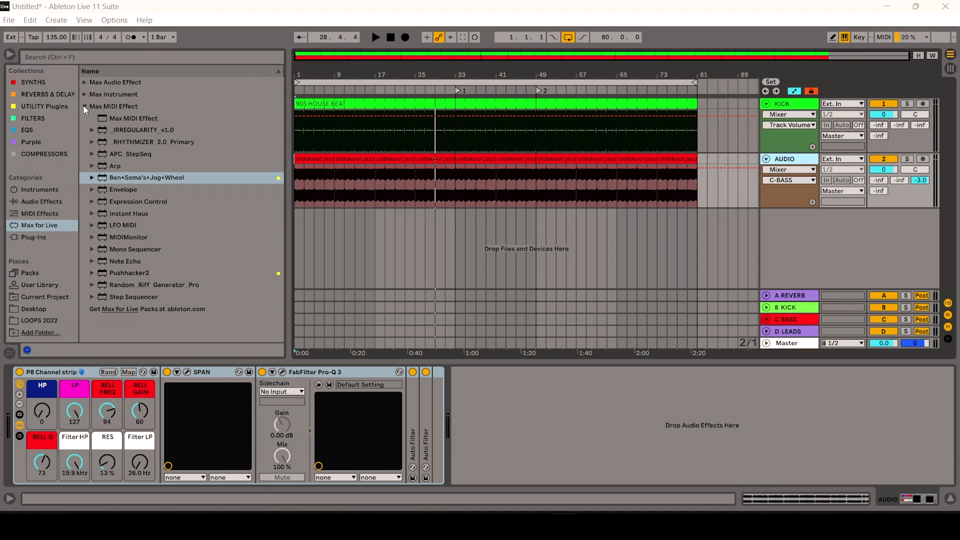
Step: Refold the Max MIDI Effect folder and load Ben+Soma's Jog Wheel onto a new MIDI track
{"action": "left_click", "coordinate": [85, 107]}
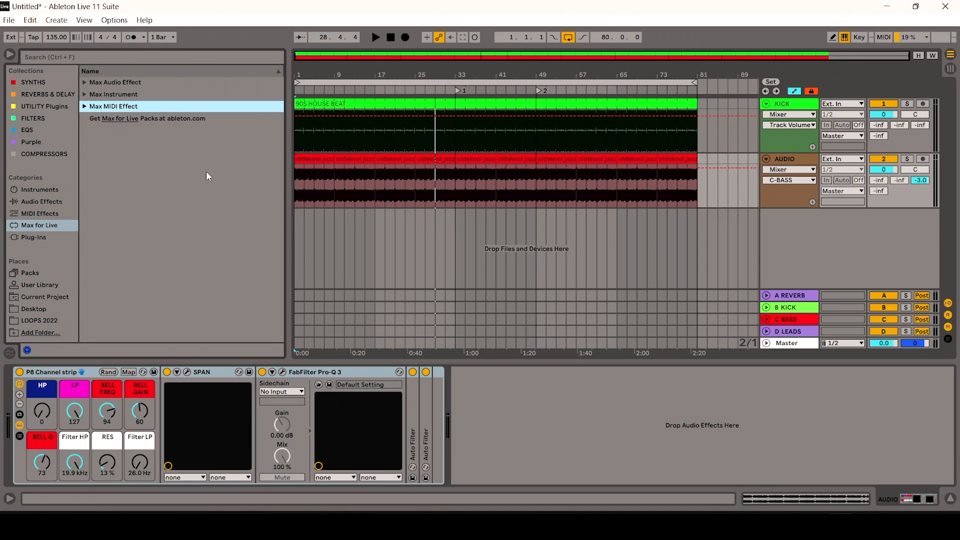
{"action": "mouse_move", "coordinate": [198, 167]}
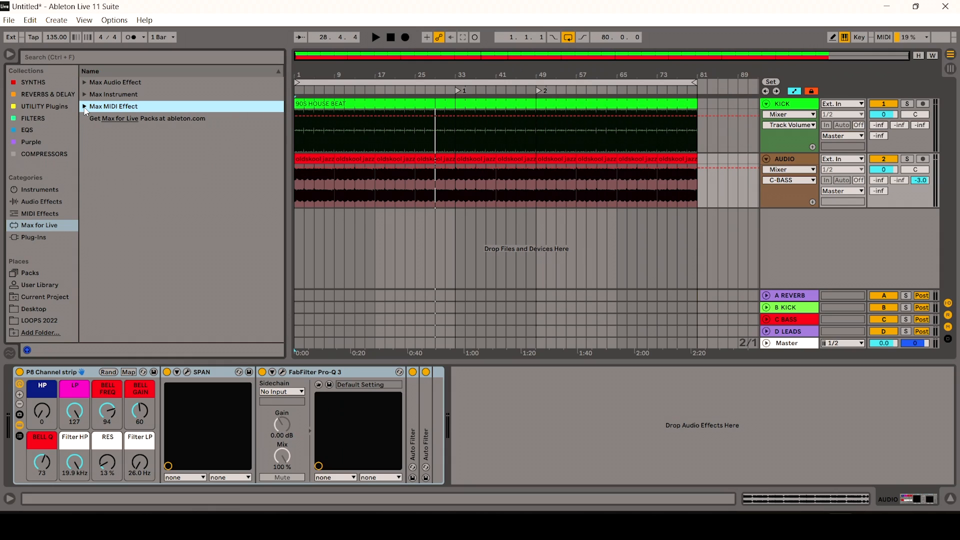
{"action": "left_click", "coordinate": [84, 106]}
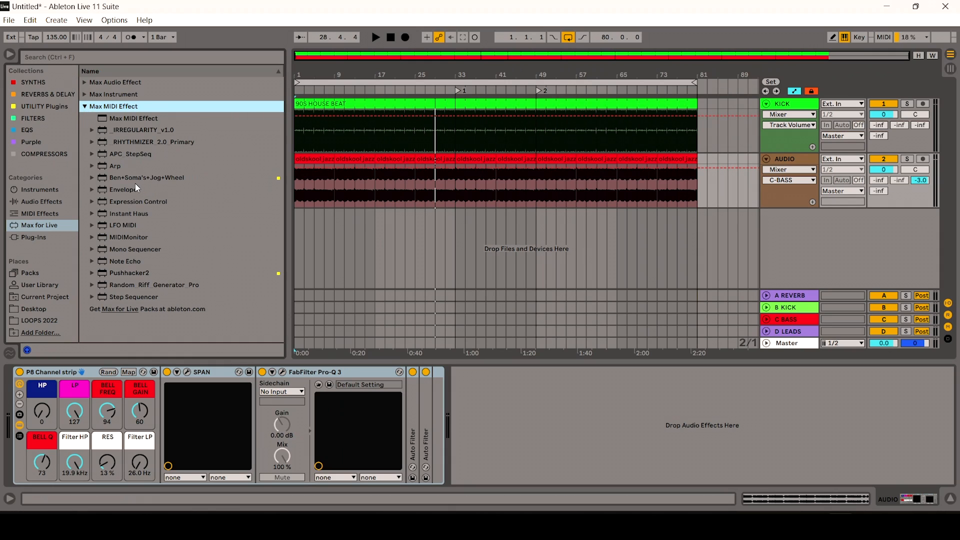
{"action": "double_click", "coordinate": [147, 178]}
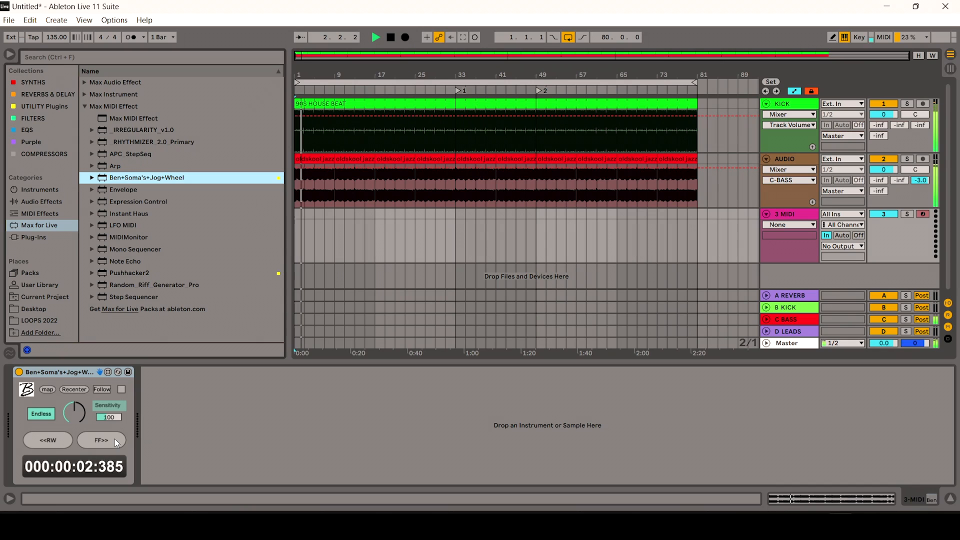
Step: Fast-forward with the Jog Wheel's FF>> button past bar 40, then stop playback
{"action": "left_click", "coordinate": [101, 440]}
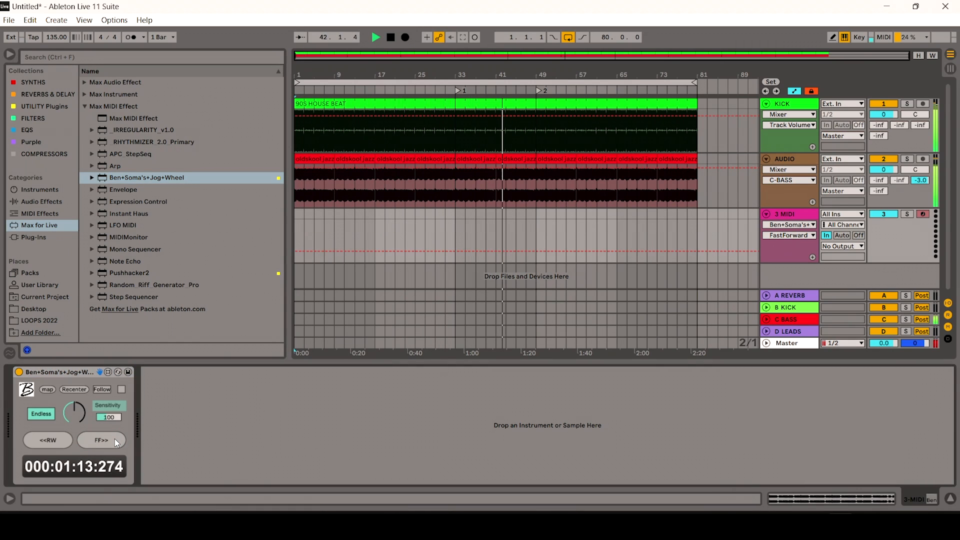
{"action": "left_click", "coordinate": [47, 440]}
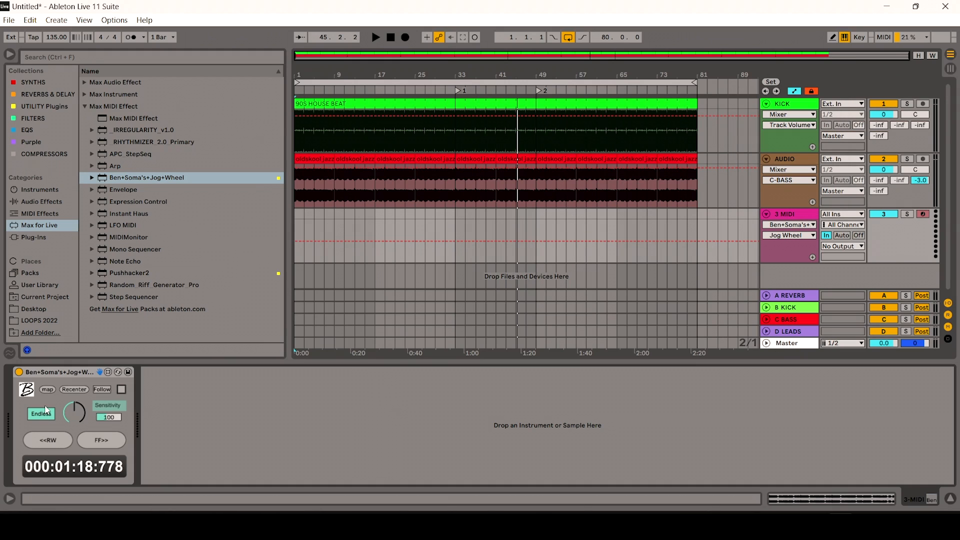
Step: Open the Jog Wheel's [map] window and switch the wheel from Endless to Standard mode
{"action": "left_click", "coordinate": [47, 390]}
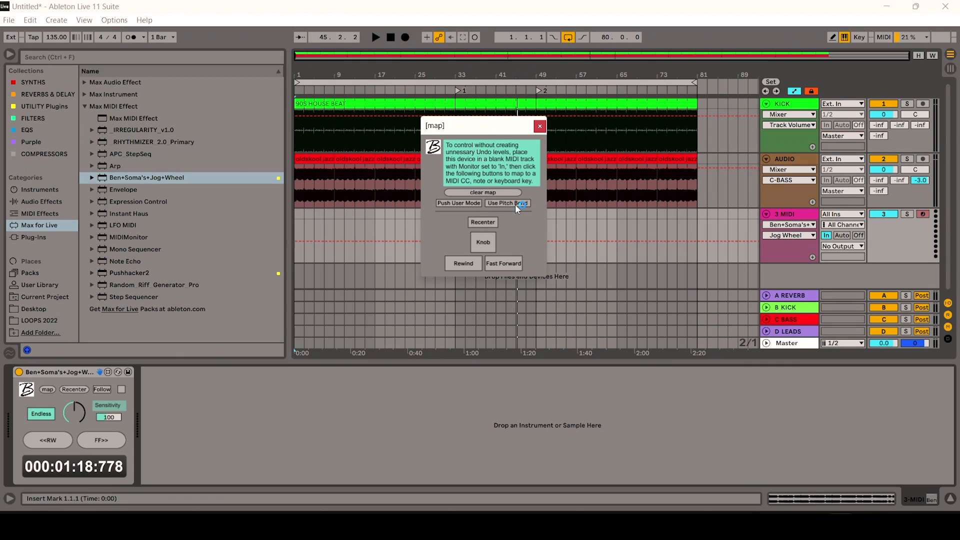
{"action": "left_click", "coordinate": [508, 203]}
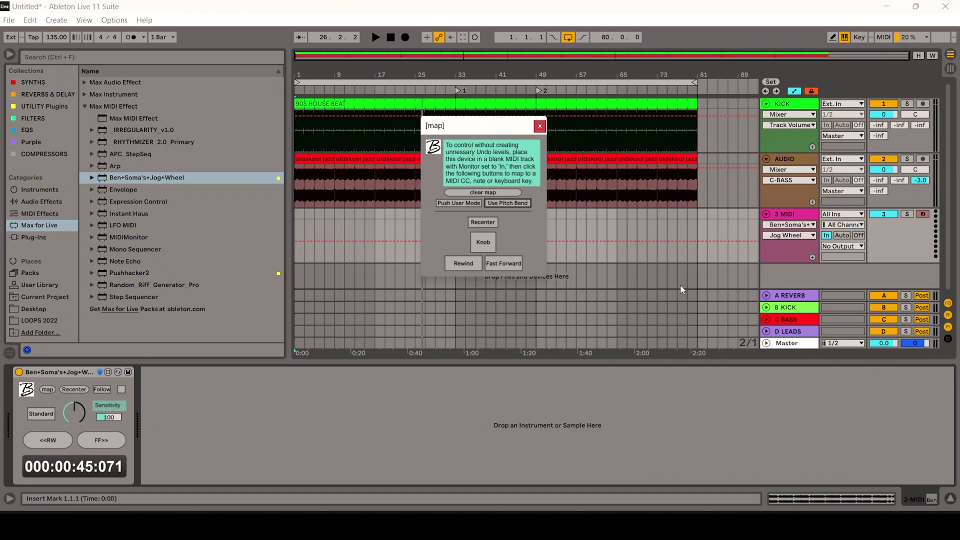
{"action": "mouse_move", "coordinate": [458, 203]}
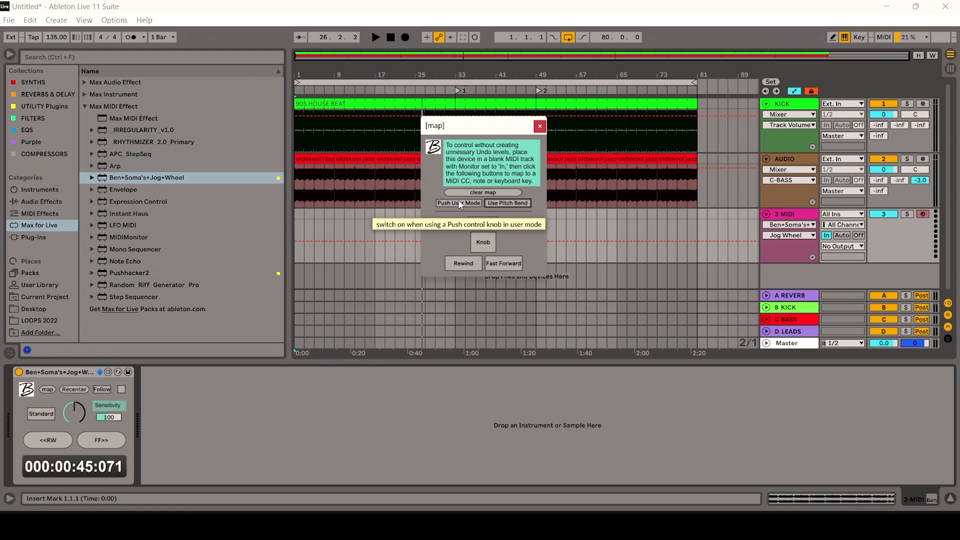
{"action": "mouse_move", "coordinate": [534, 209]}
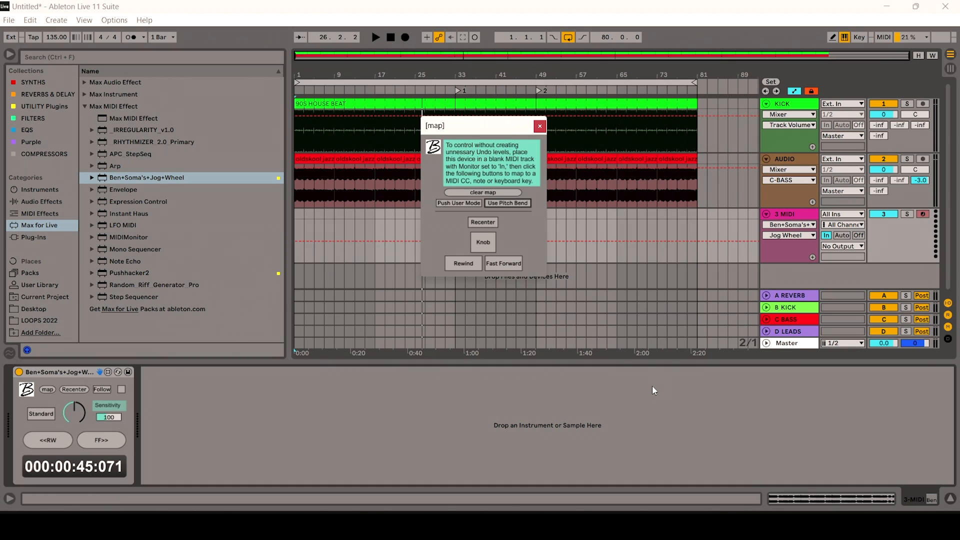
{"action": "mouse_move", "coordinate": [834, 289]}
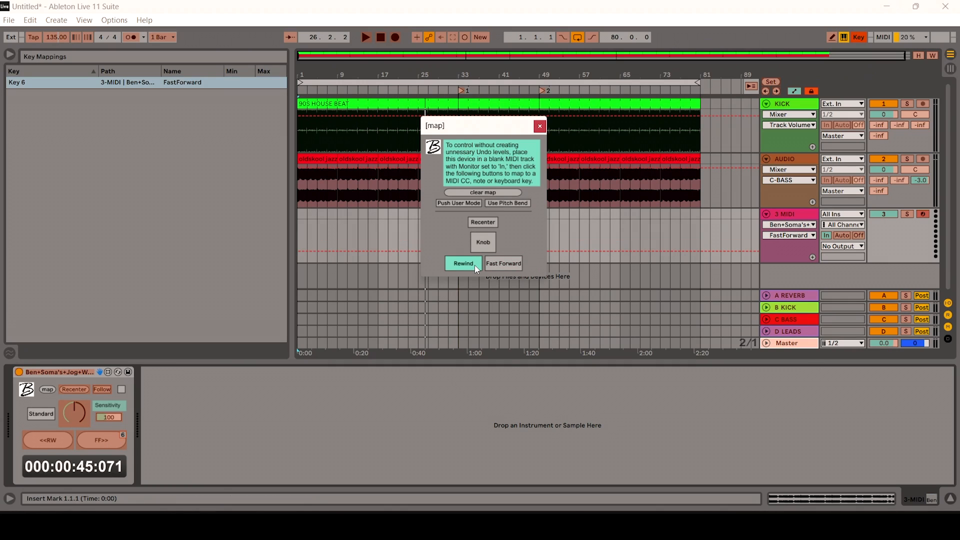
Step: Select Rewind in the map window as the next key-mapping target
{"action": "left_click", "coordinate": [463, 263]}
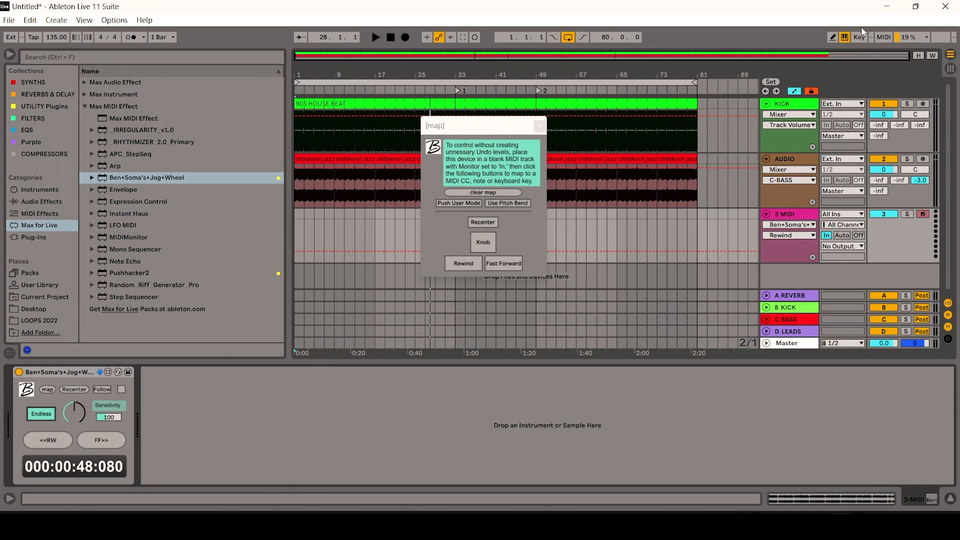
Step: Turn off Key Map mode to test the mapped rewind and fast-forward keys
{"action": "left_click", "coordinate": [856, 36]}
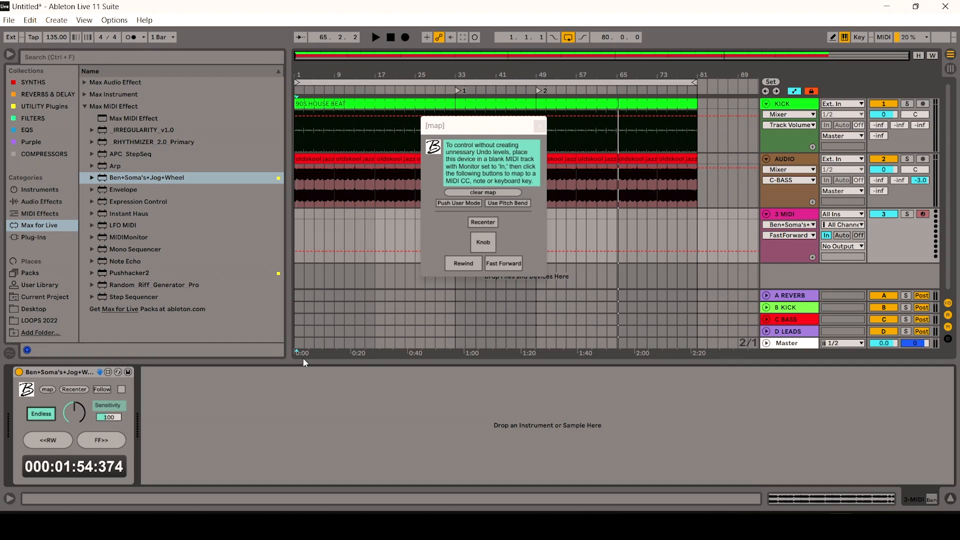
{"action": "mouse_move", "coordinate": [751, 419]}
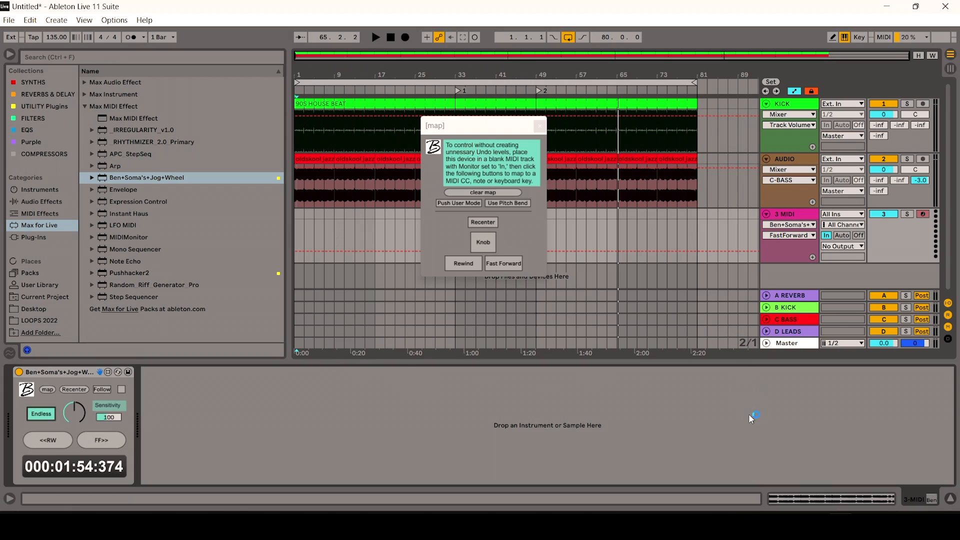